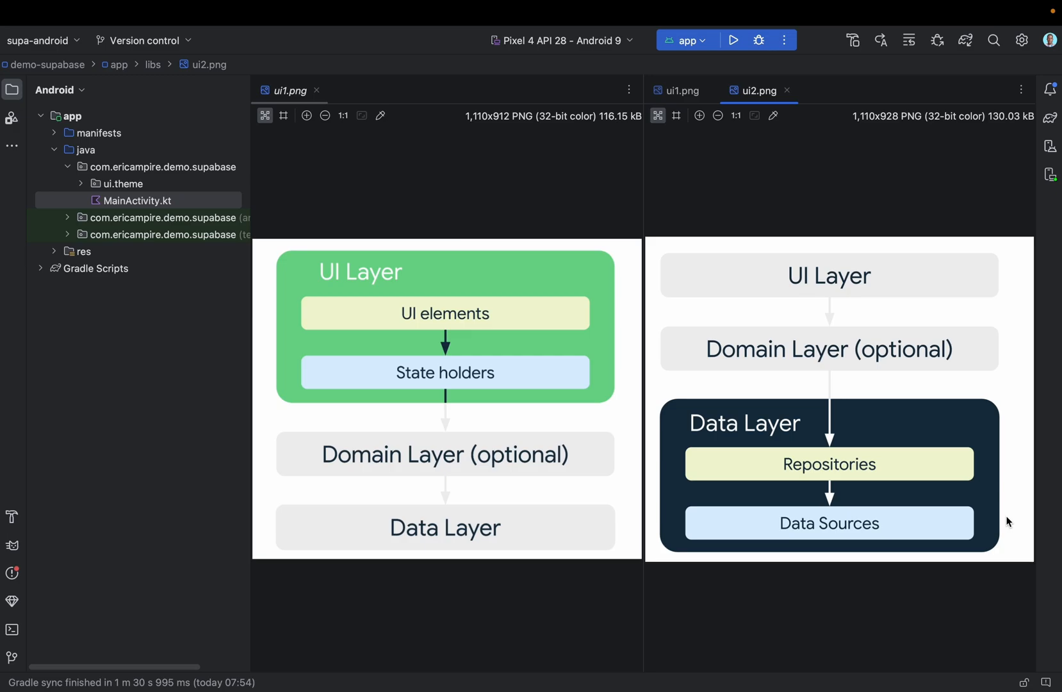
mouse_move(993, 324)
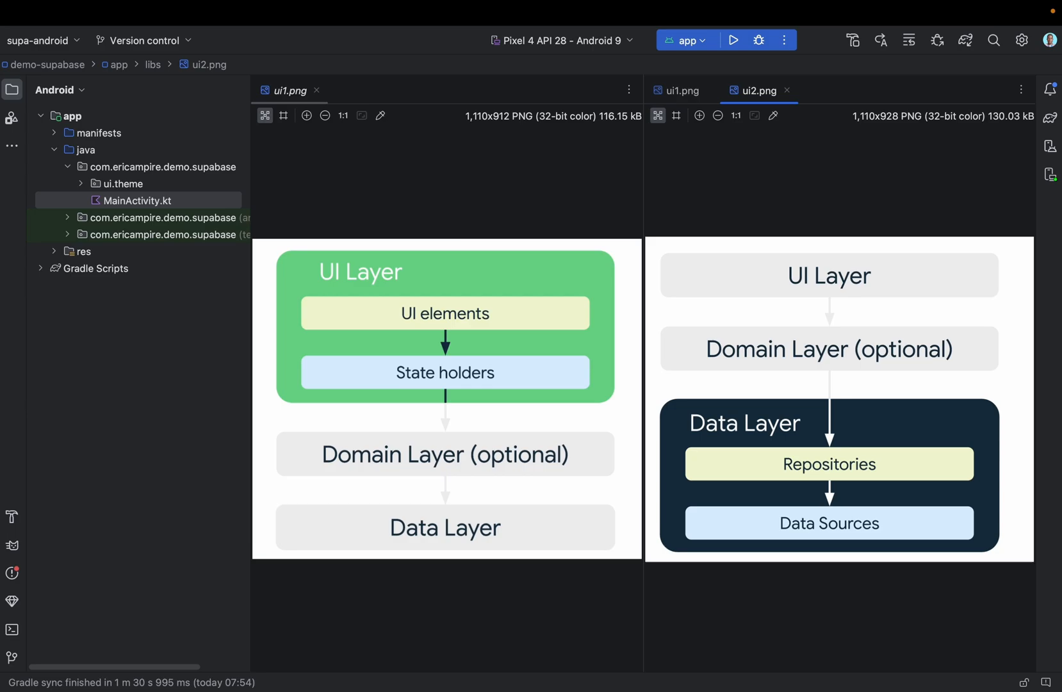
mouse_move(1017, 523)
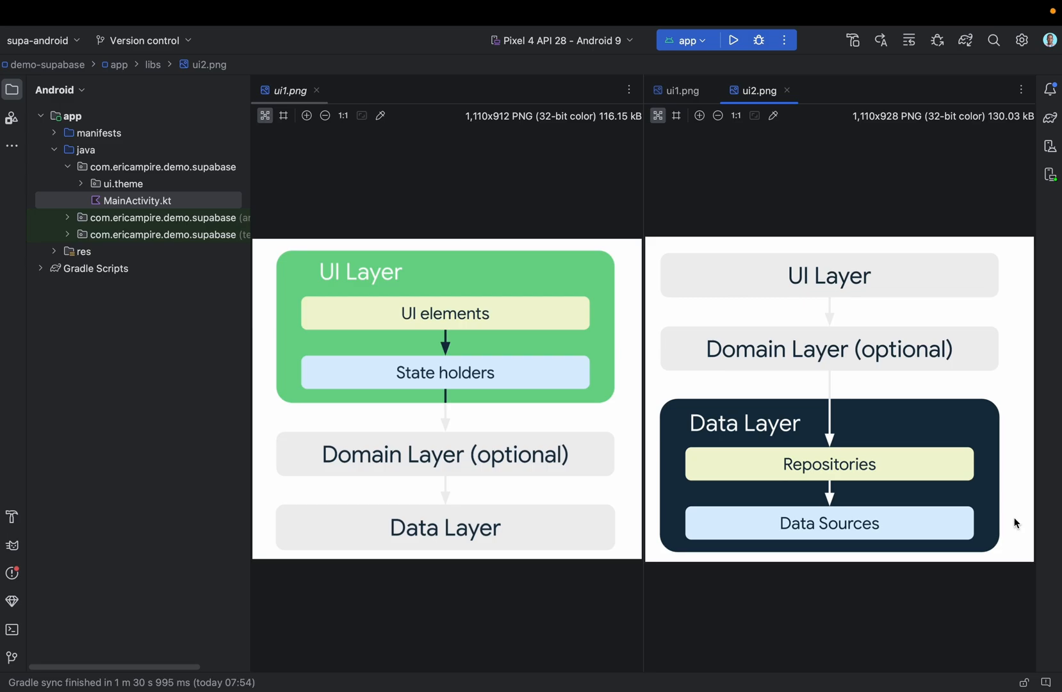